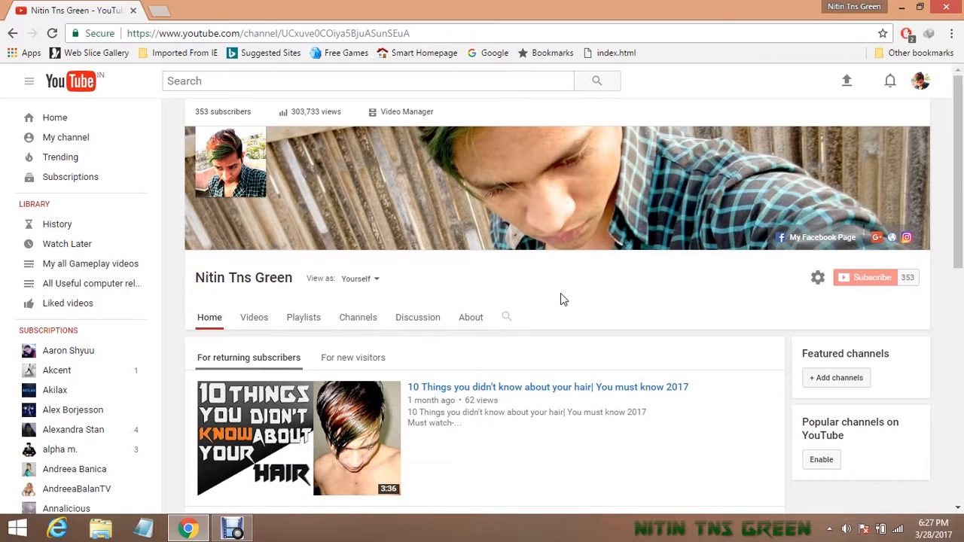
{"action": "mouse_move", "coordinate": [872, 281]}
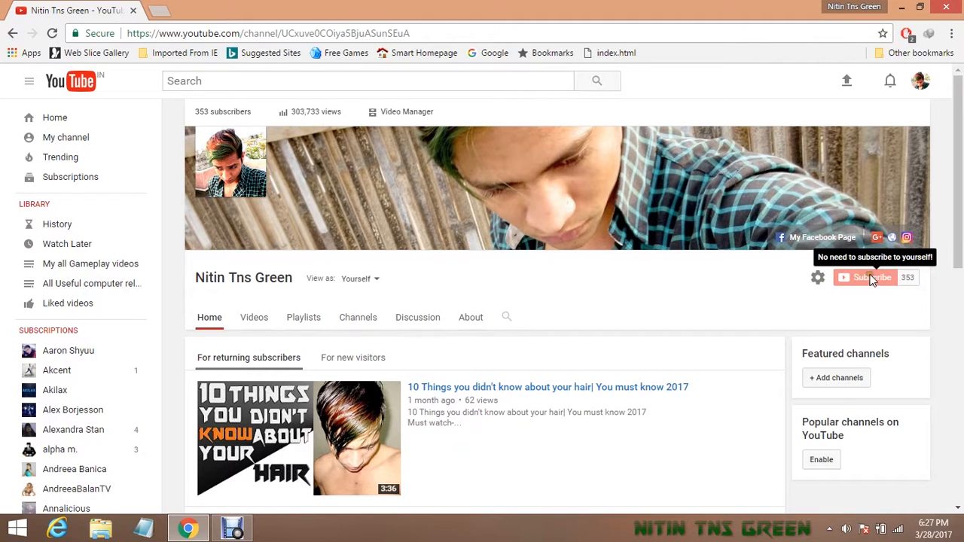
{"action": "mouse_move", "coordinate": [771, 294]}
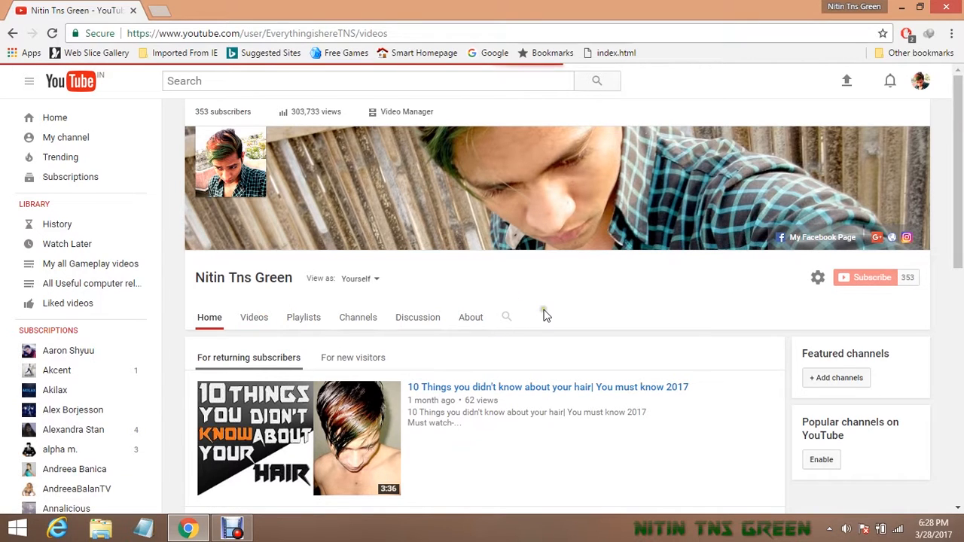
- Open the channel's Videos tab and scroll down through its uploaded videos
{"action": "left_click", "coordinate": [254, 317]}
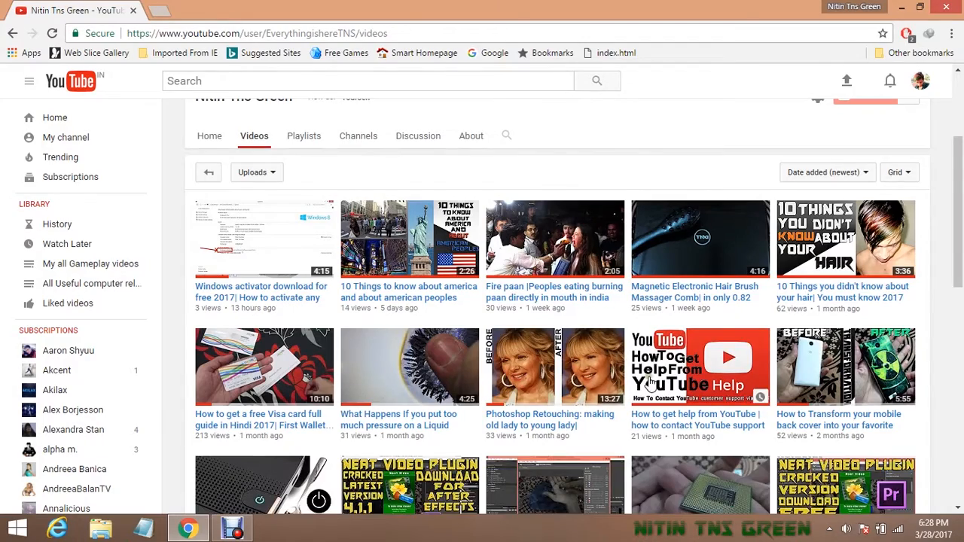
{"action": "scroll", "scroll_direction": "down", "scroll_amount": 3}
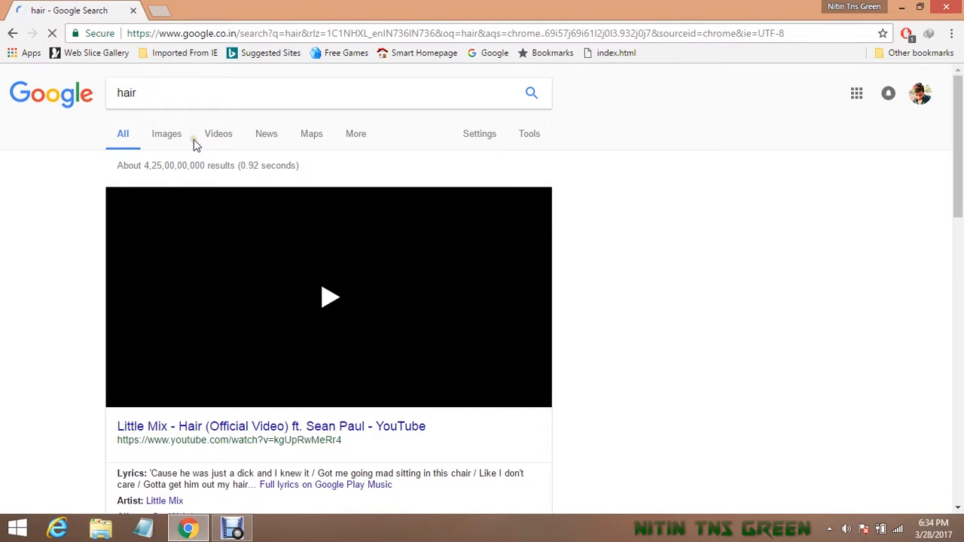
- Scroll down the 'hair' results and middle-click a result to open it in a background tab
{"action": "scroll", "scroll_direction": "down", "scroll_amount": 3}
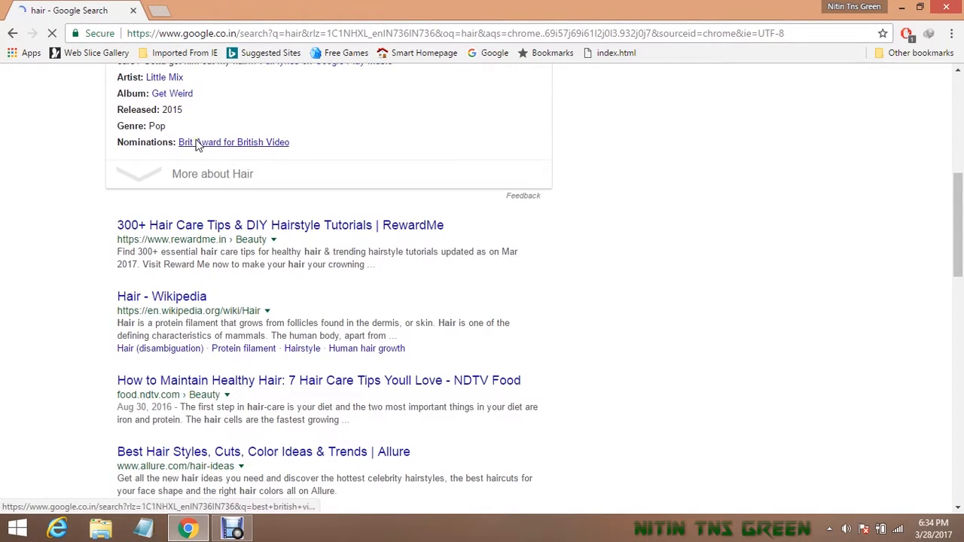
{"action": "scroll", "scroll_direction": "down", "scroll_amount": 3}
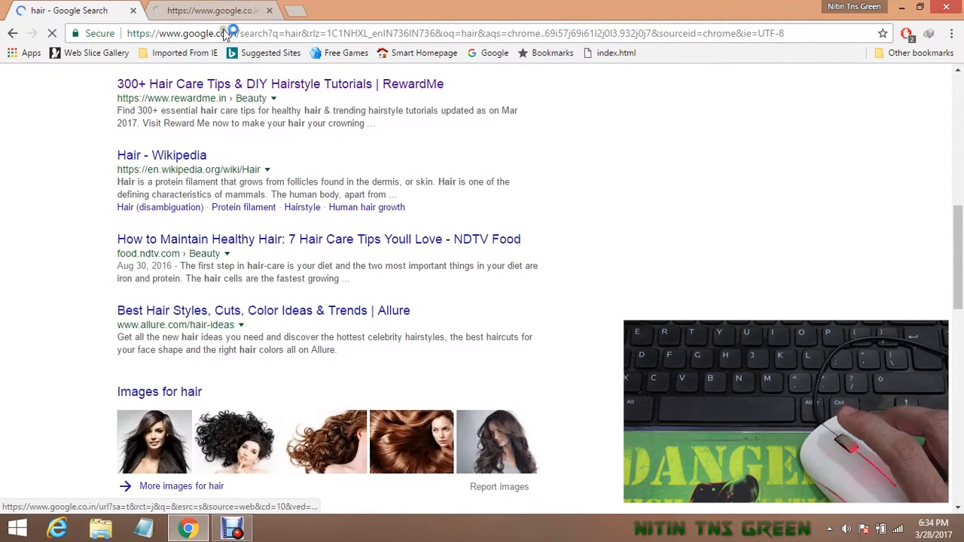
{"action": "left_click", "coordinate": [279, 83]}
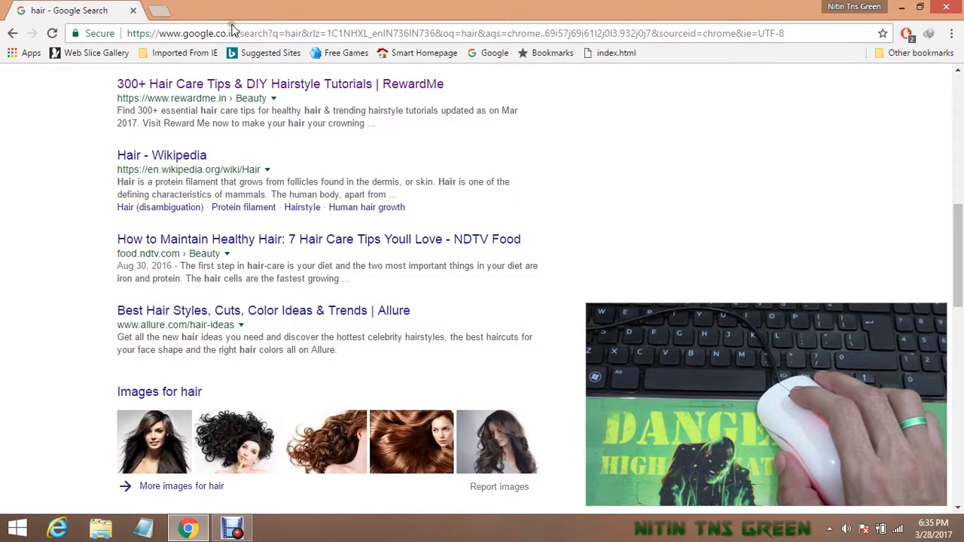
- Middle-click the newly opened tab to close it, keeping the hair results
{"action": "left_click", "coordinate": [211, 11]}
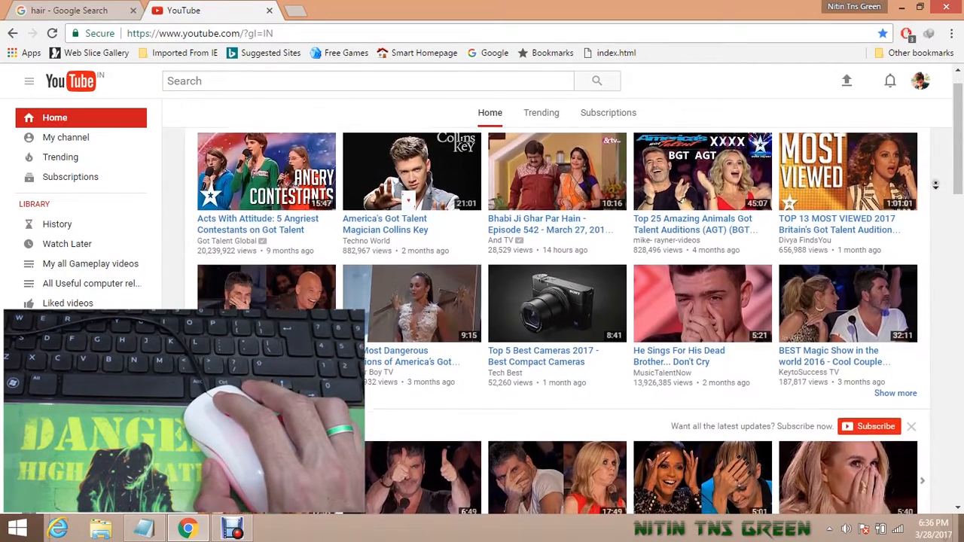
- Autoscroll the YouTube home feed, then autoscroll and stop on the Hair Wikipedia article
{"action": "scroll", "scroll_direction": "down", "scroll_amount": 3}
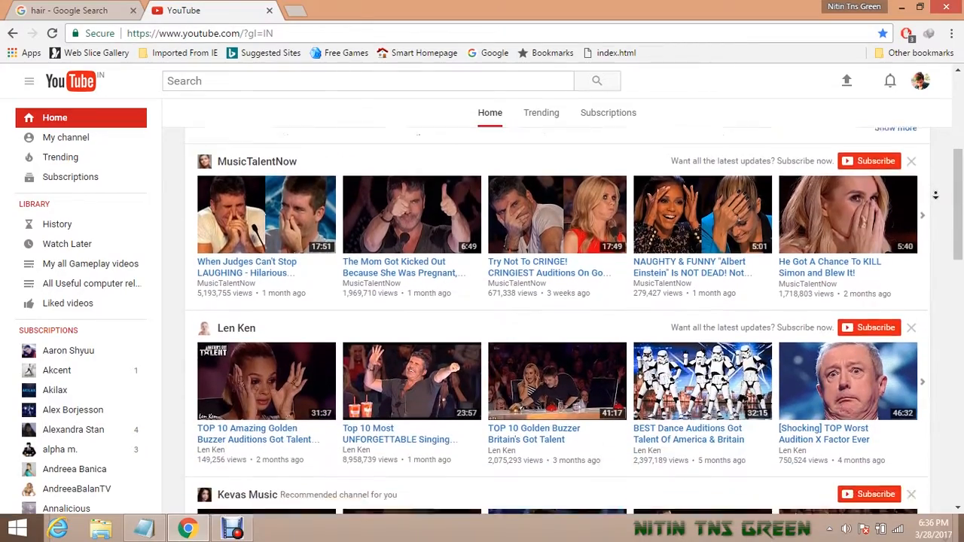
{"action": "scroll", "scroll_direction": "down", "scroll_amount": 3}
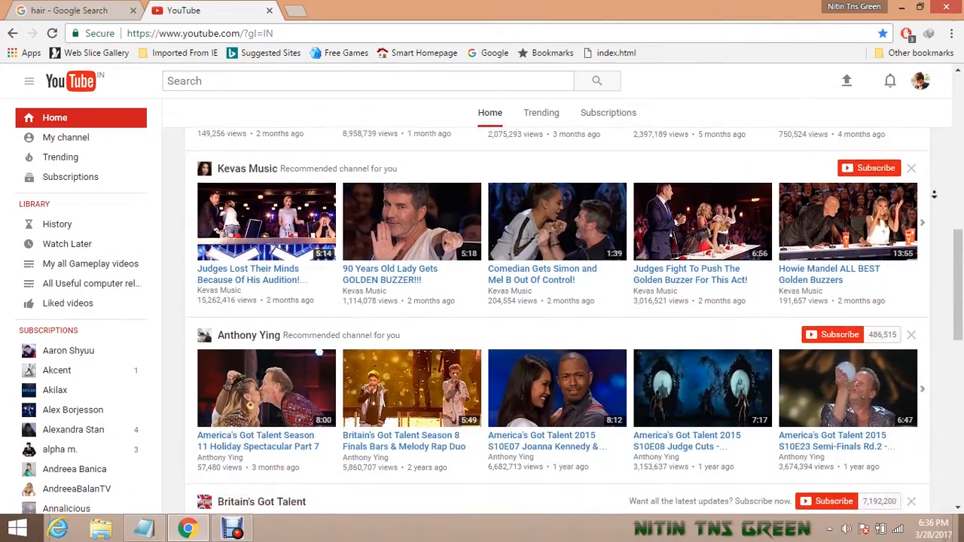
{"action": "scroll", "scroll_direction": "down", "scroll_amount": 3}
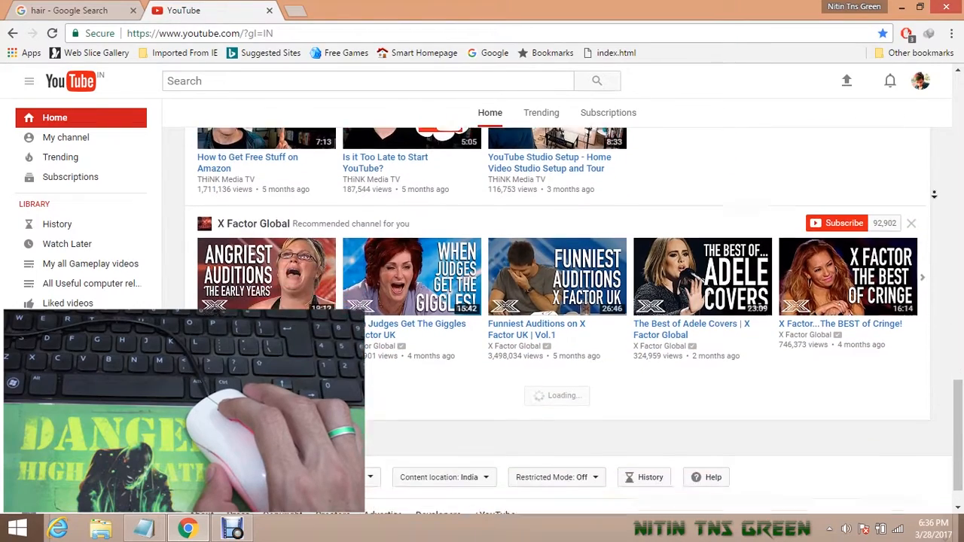
{"action": "scroll", "scroll_direction": "down", "scroll_amount": 3}
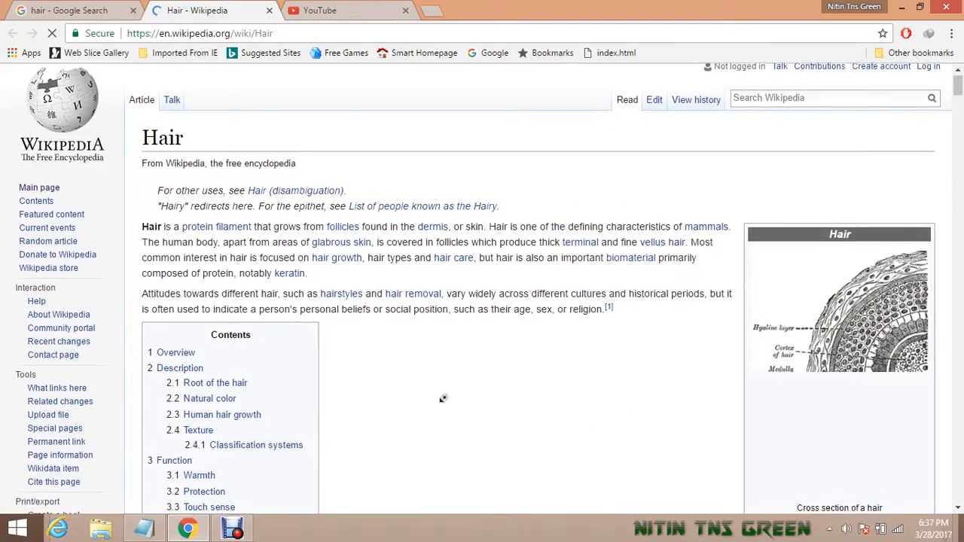
{"action": "scroll", "scroll_direction": "down", "scroll_amount": 3}
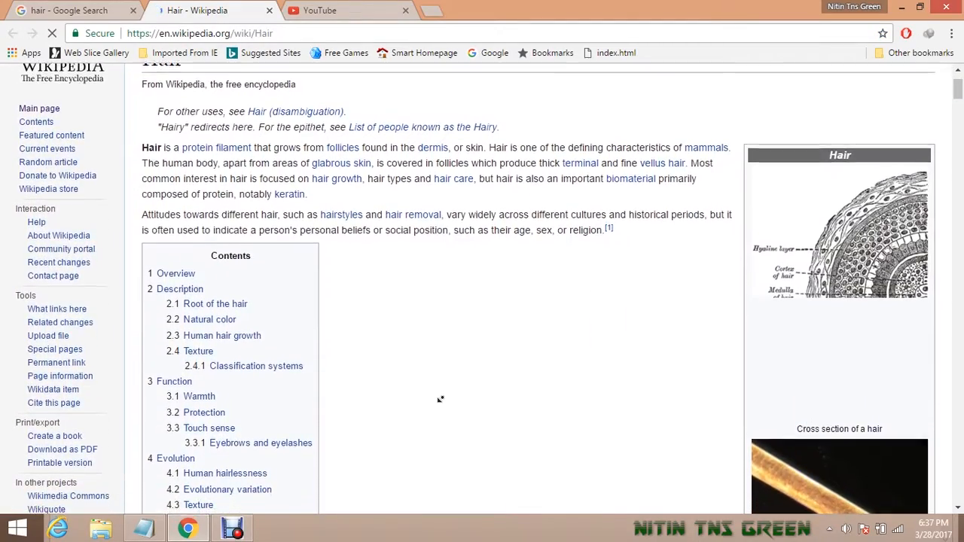
{"action": "left_click", "coordinate": [269, 10]}
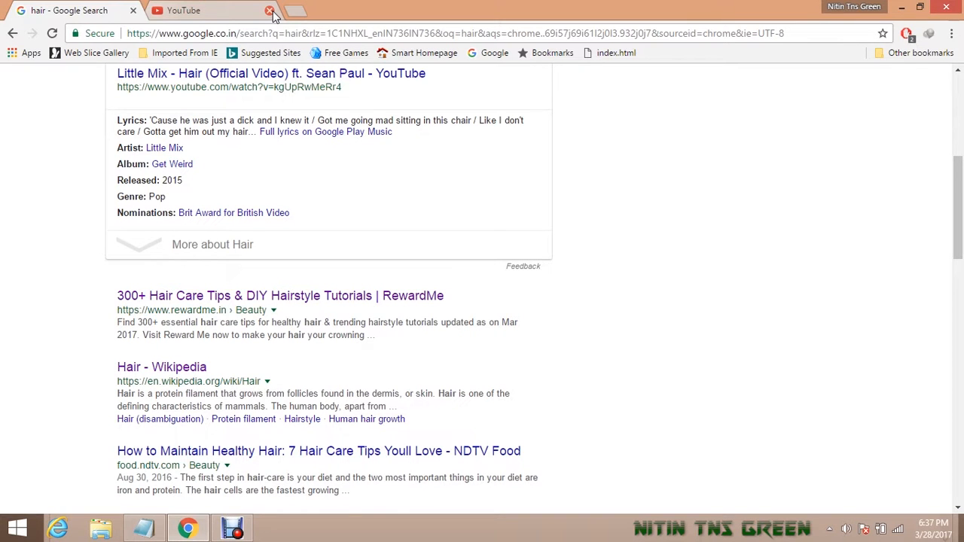
- Close the YouTube tab, open the 29 Other bookmarks, then close a bookmark tab
{"action": "left_click", "coordinate": [270, 11]}
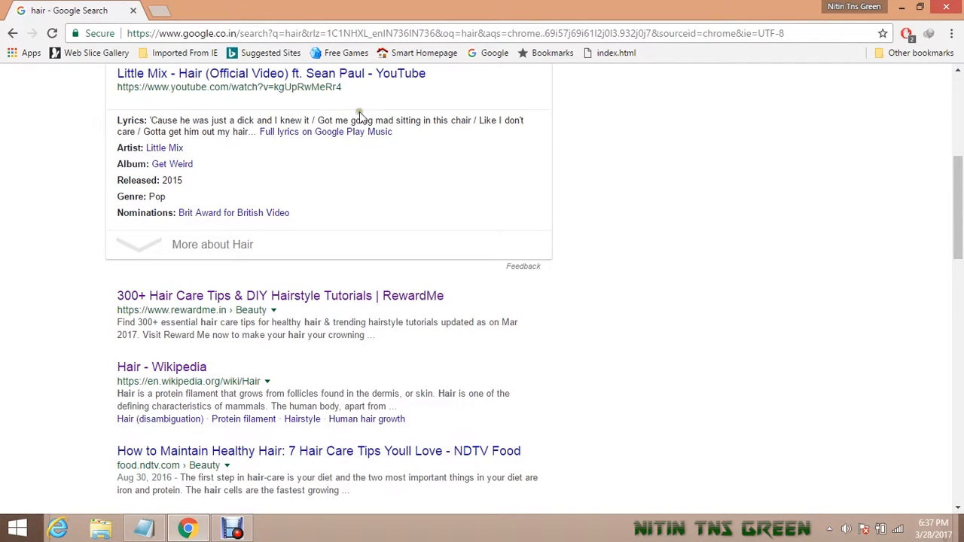
{"action": "mouse_move", "coordinate": [761, 326]}
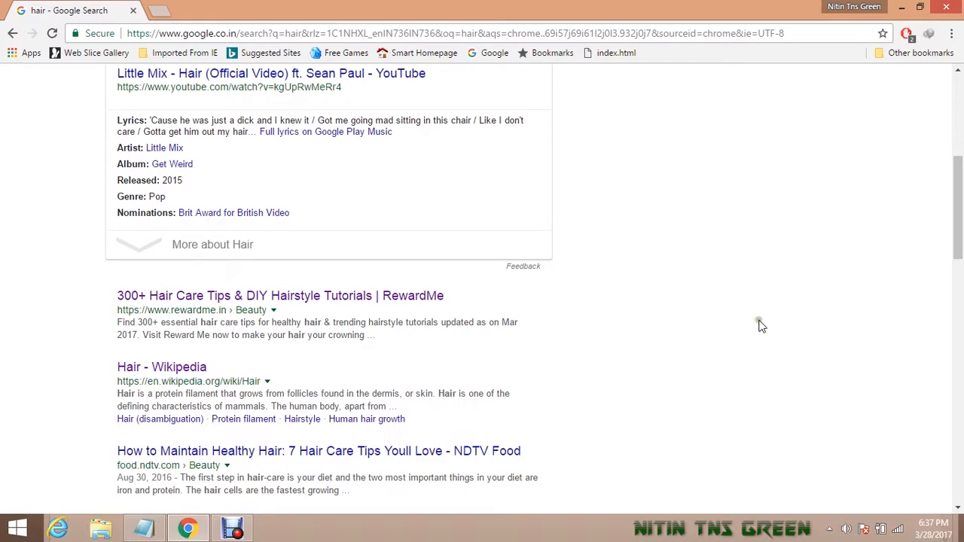
{"action": "mouse_move", "coordinate": [919, 79]}
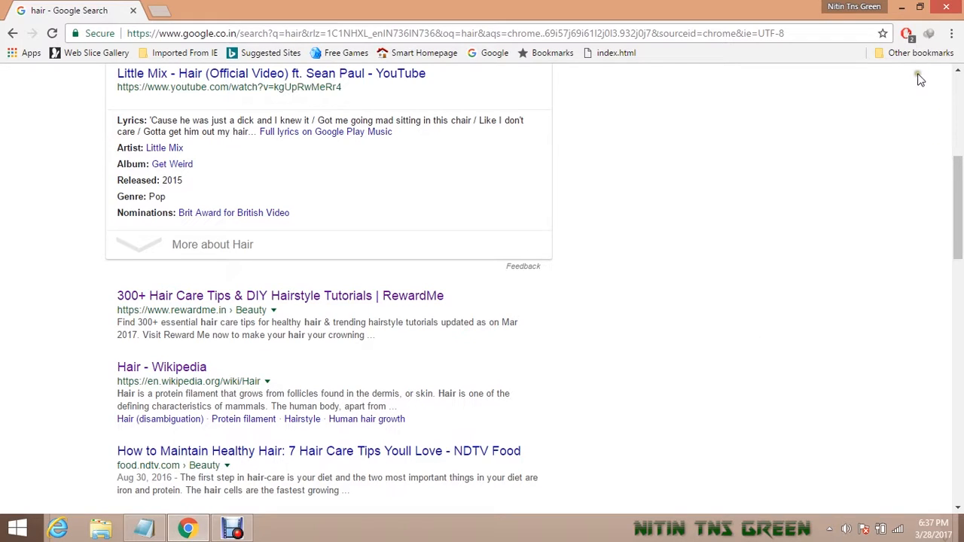
{"action": "mouse_move", "coordinate": [715, 249]}
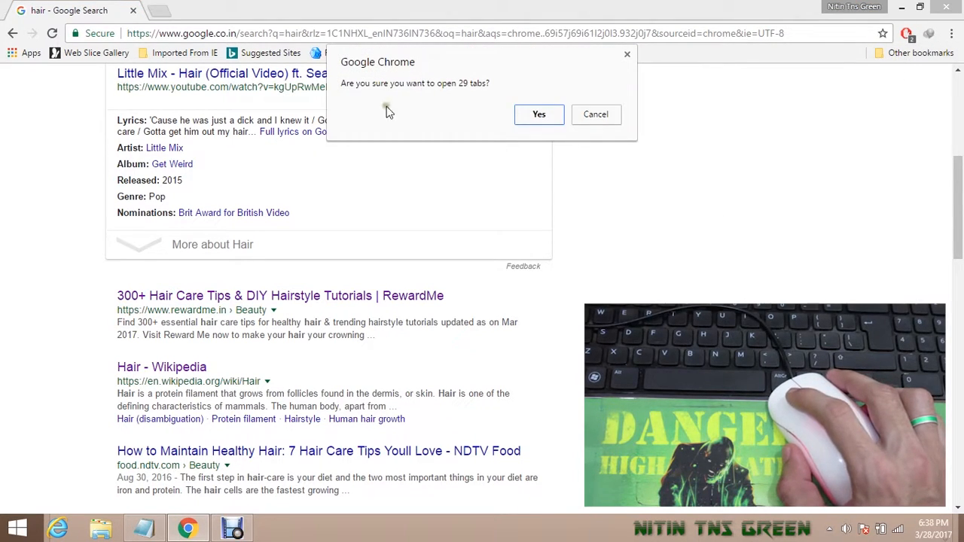
{"action": "mouse_move", "coordinate": [485, 98]}
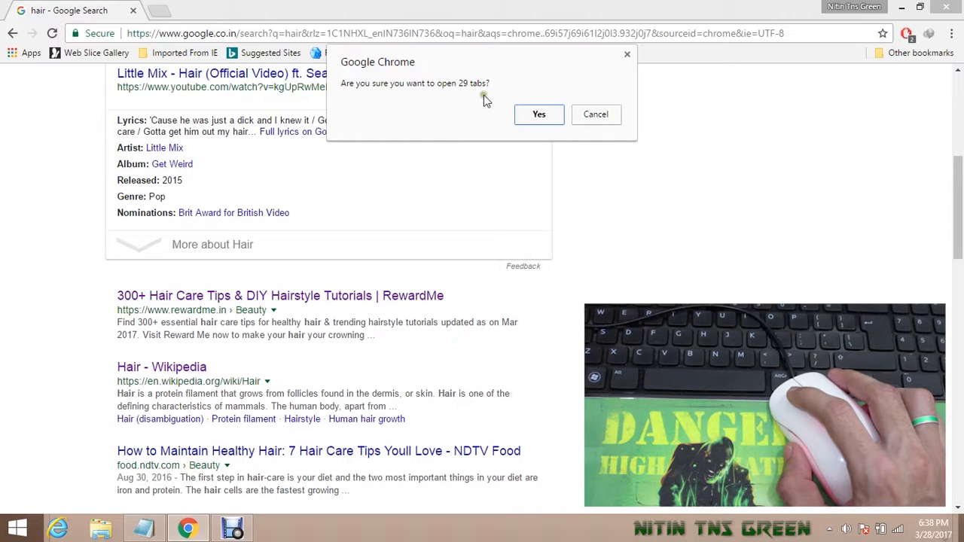
{"action": "mouse_move", "coordinate": [471, 103]}
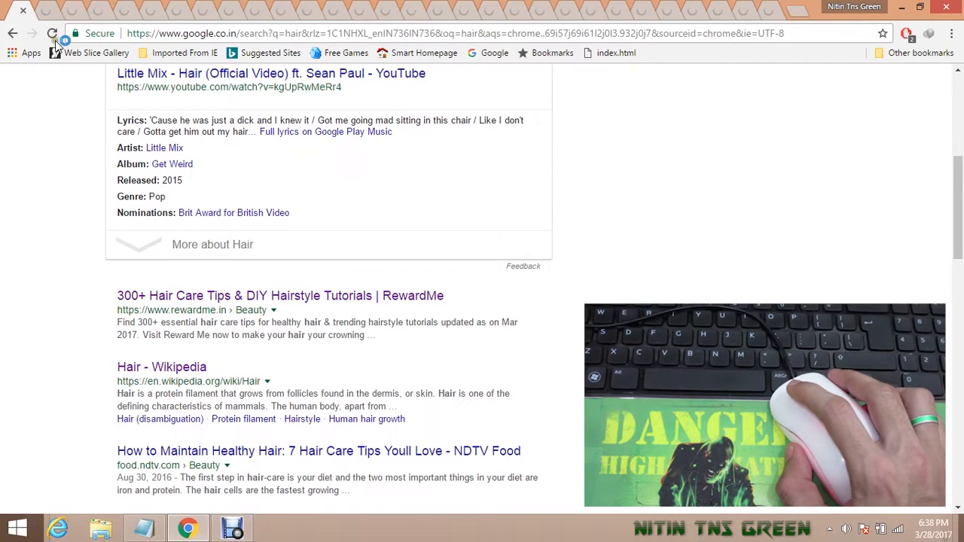
{"action": "left_click", "coordinate": [52, 33]}
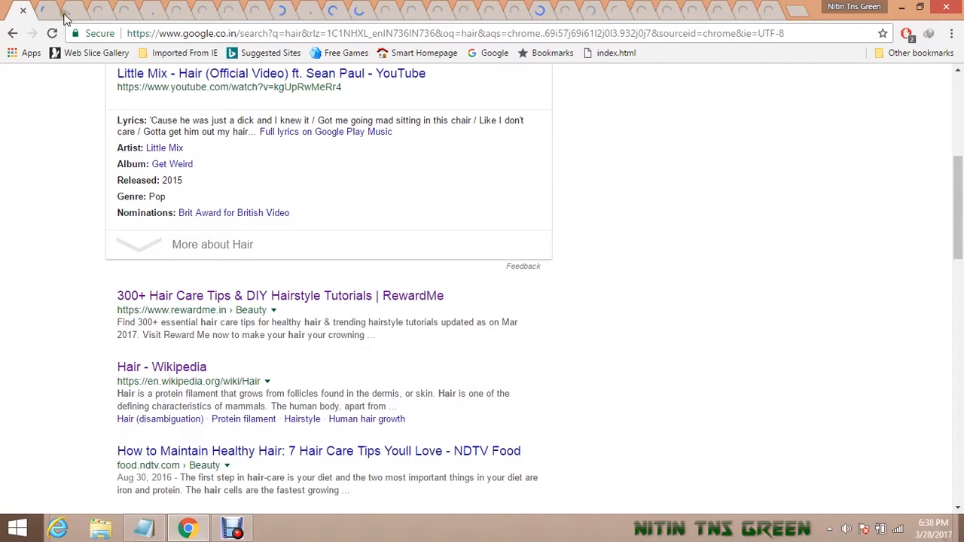
{"action": "left_click", "coordinate": [74, 10]}
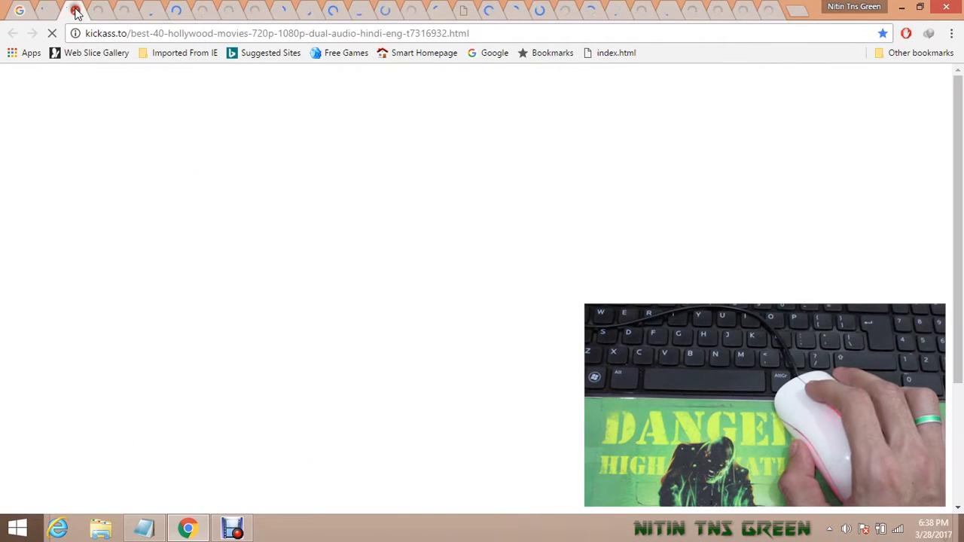
{"action": "left_click", "coordinate": [102, 10]}
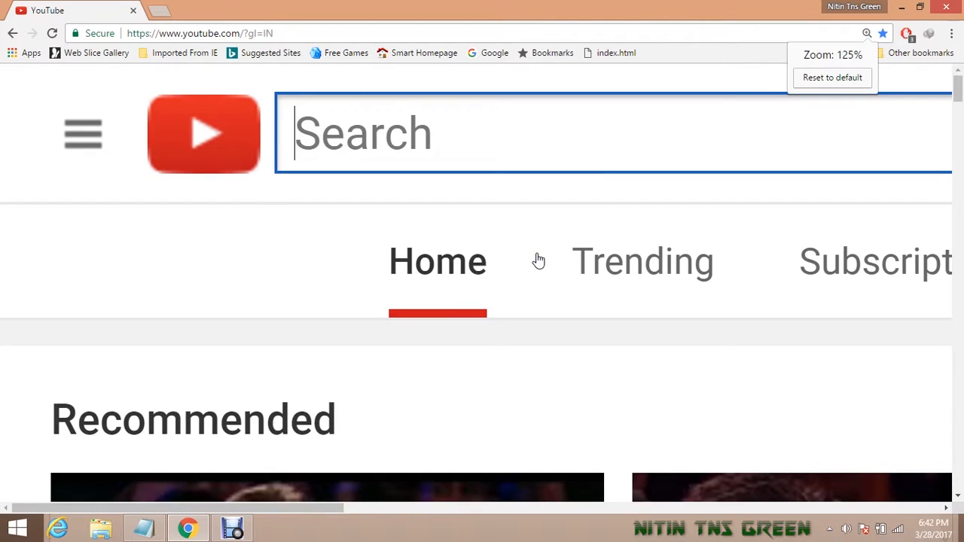
- Zoom YouTube to 125%, then return to the Nitin Tns Green channel page
{"action": "left_click", "coordinate": [833, 78]}
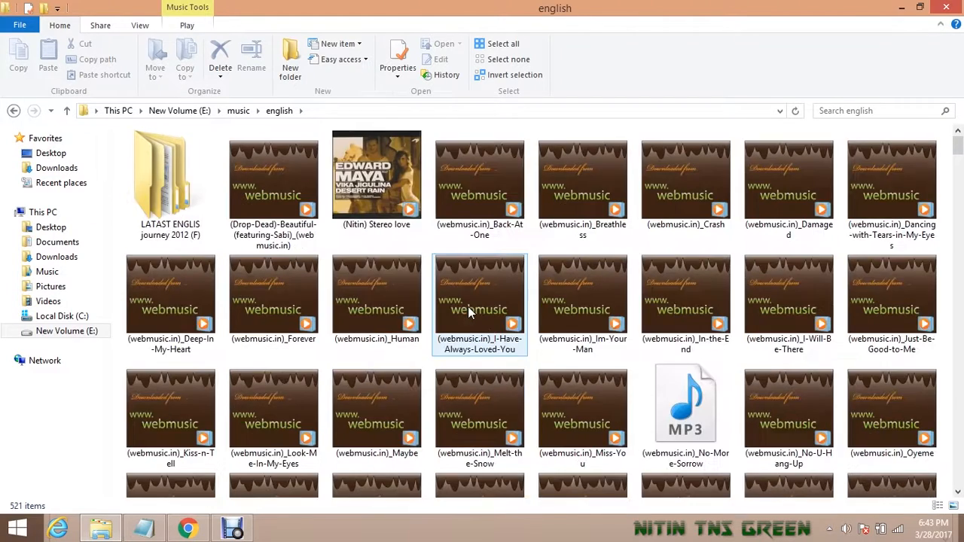
{"action": "left_click", "coordinate": [188, 528]}
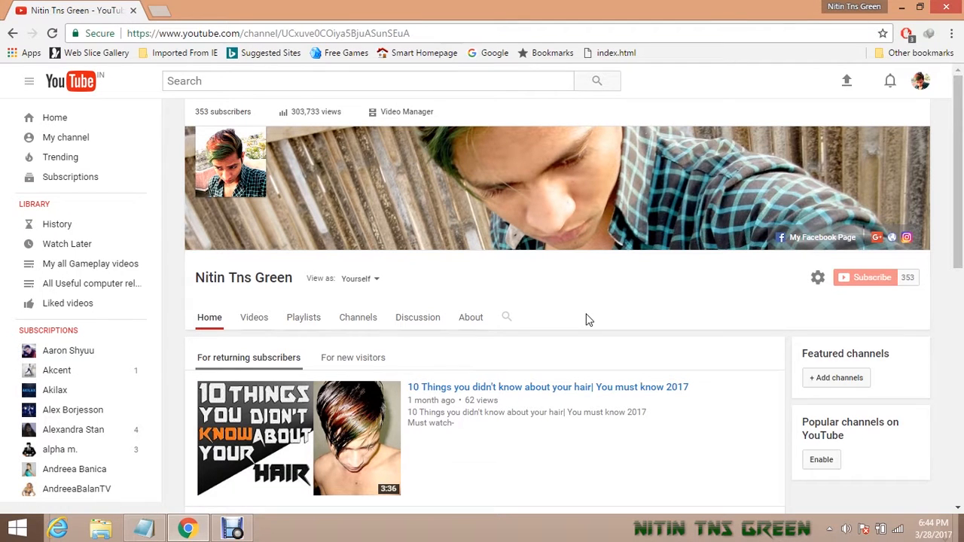